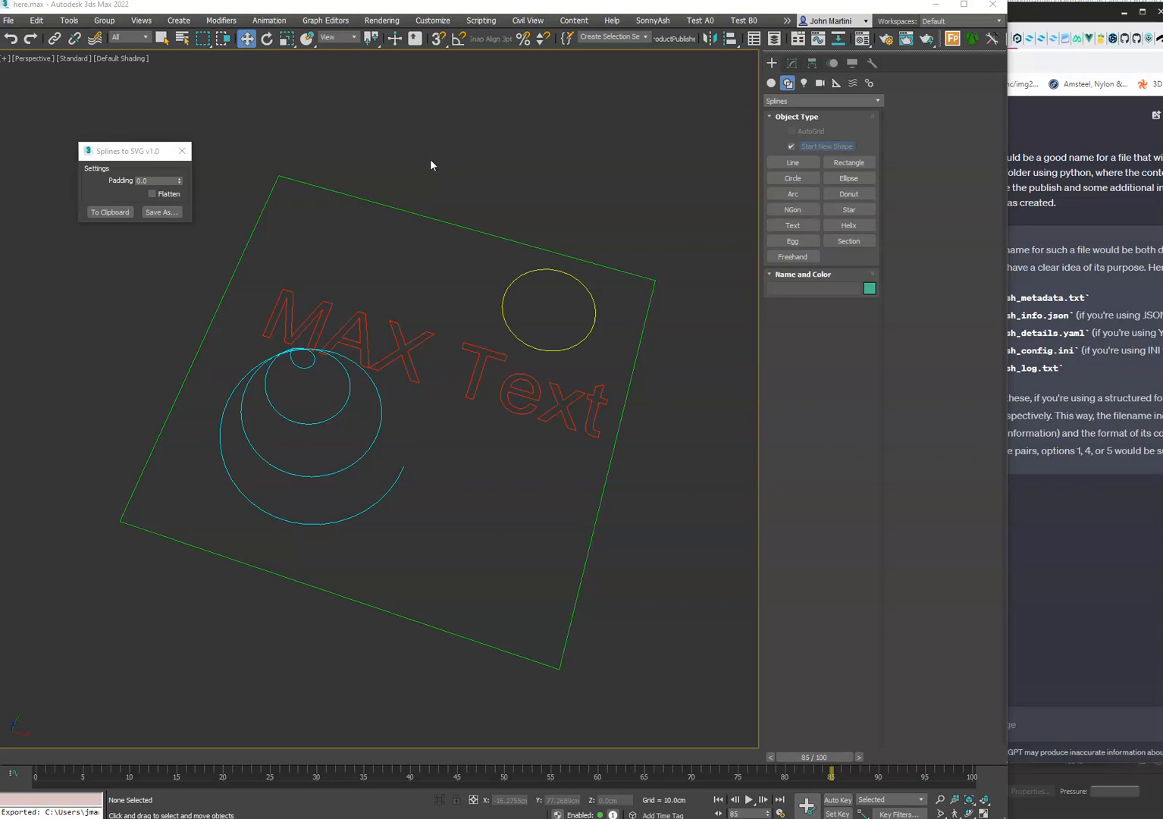
pyautogui.moveTo(292, 225)
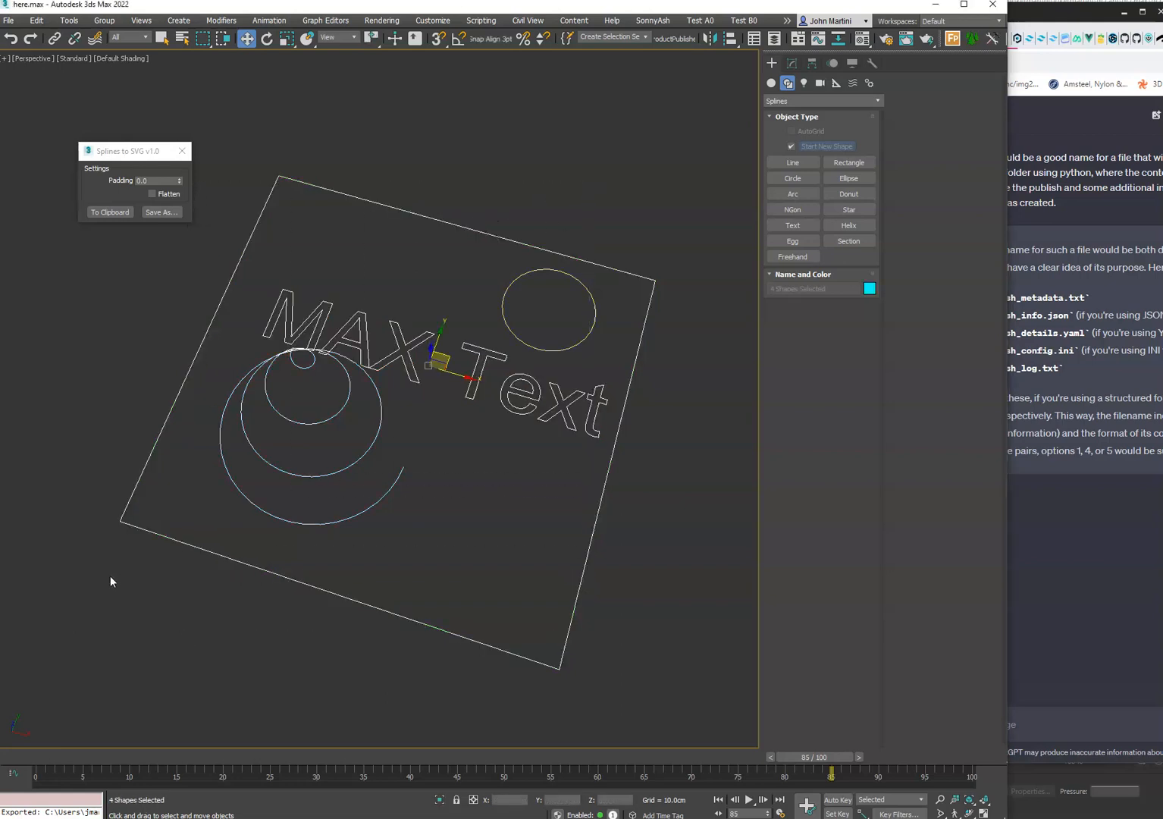
pyautogui.moveTo(372, 305)
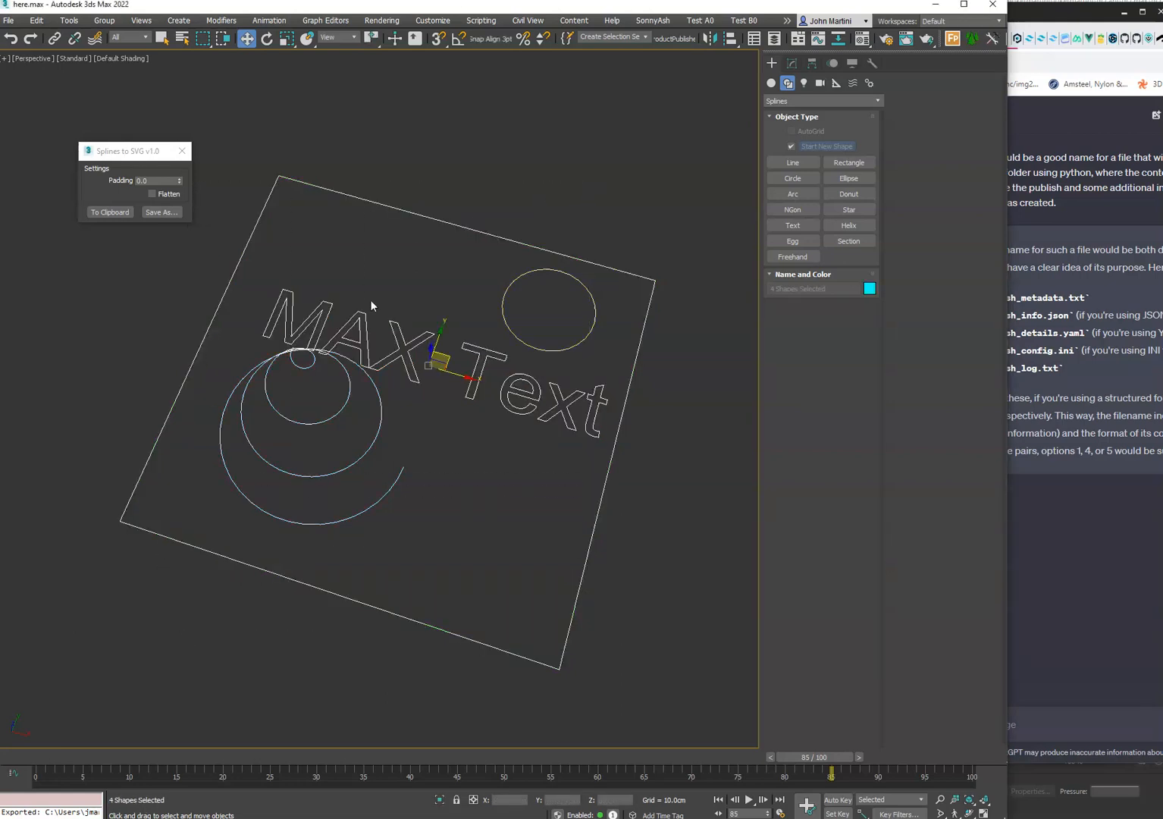
# Select the MAX Text, circle, helix and rectangle splines in the viewport for export.
pyautogui.moveTo(470, 291); pyautogui.dragTo(545, 322)
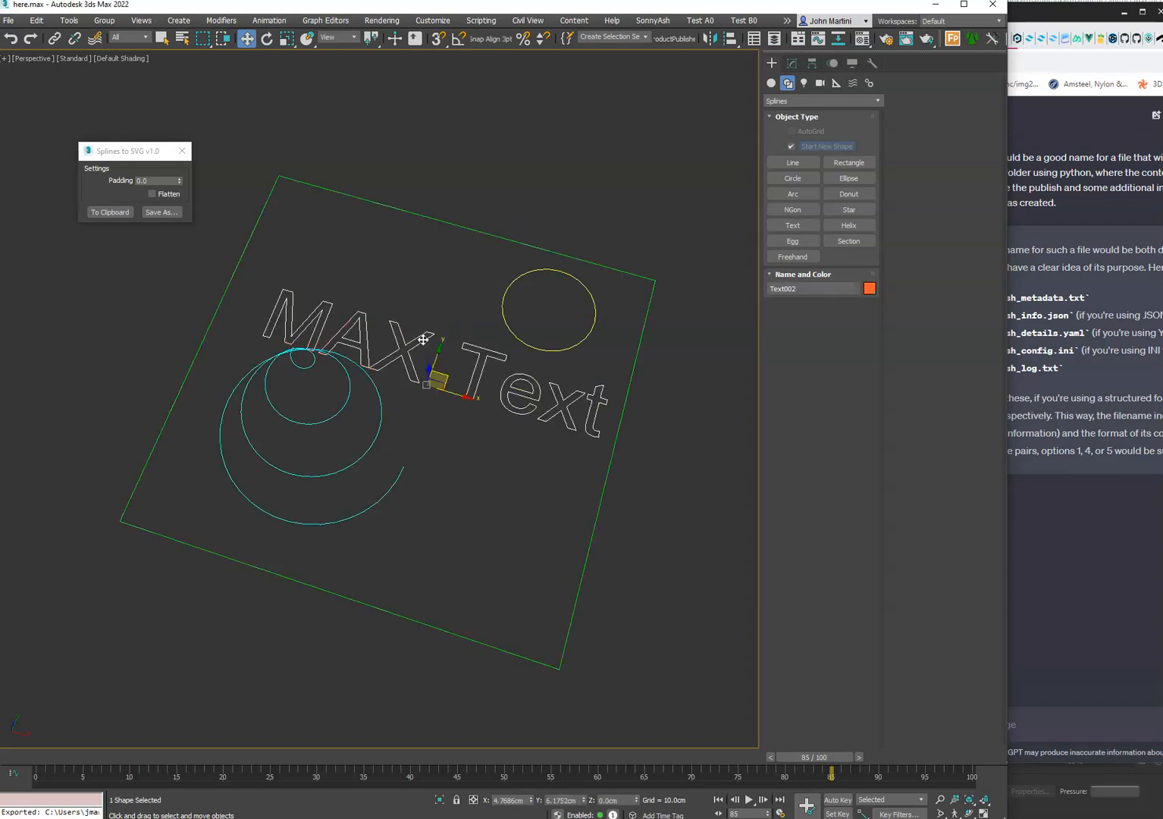
pyautogui.click(787, 83)
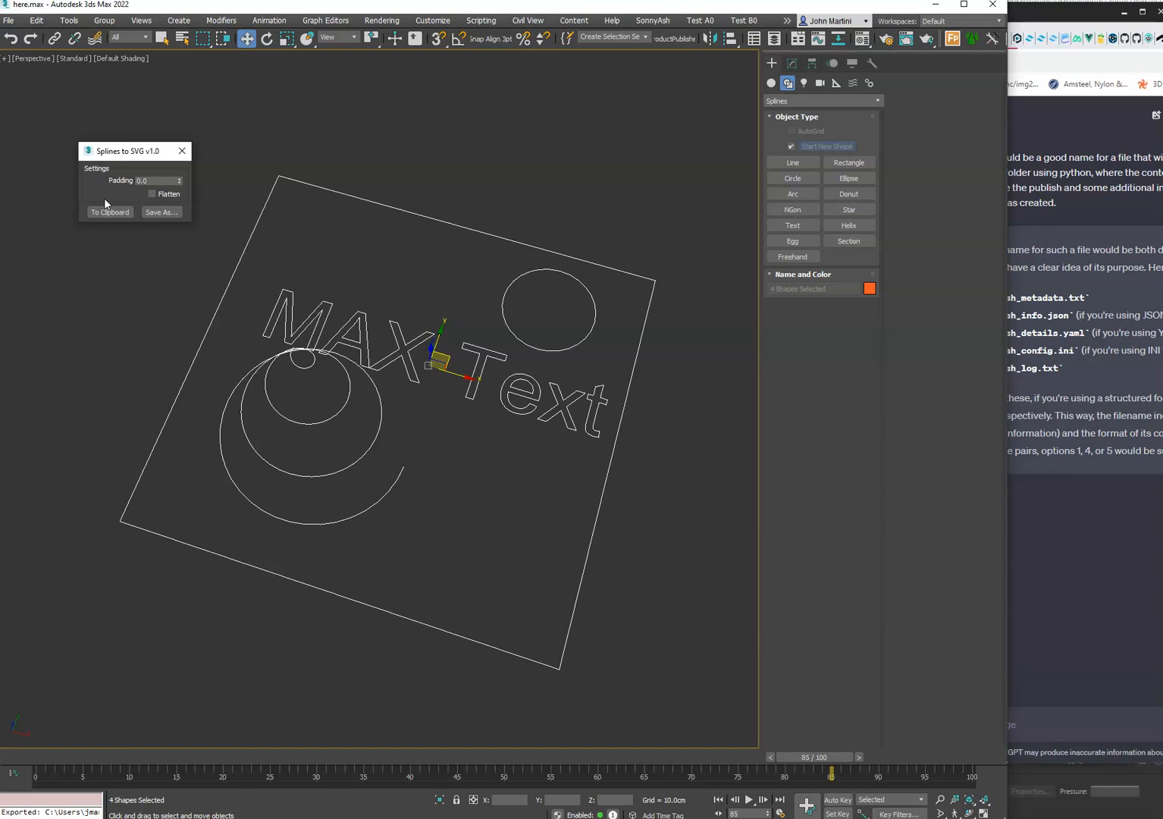
pyautogui.moveTo(152, 193)
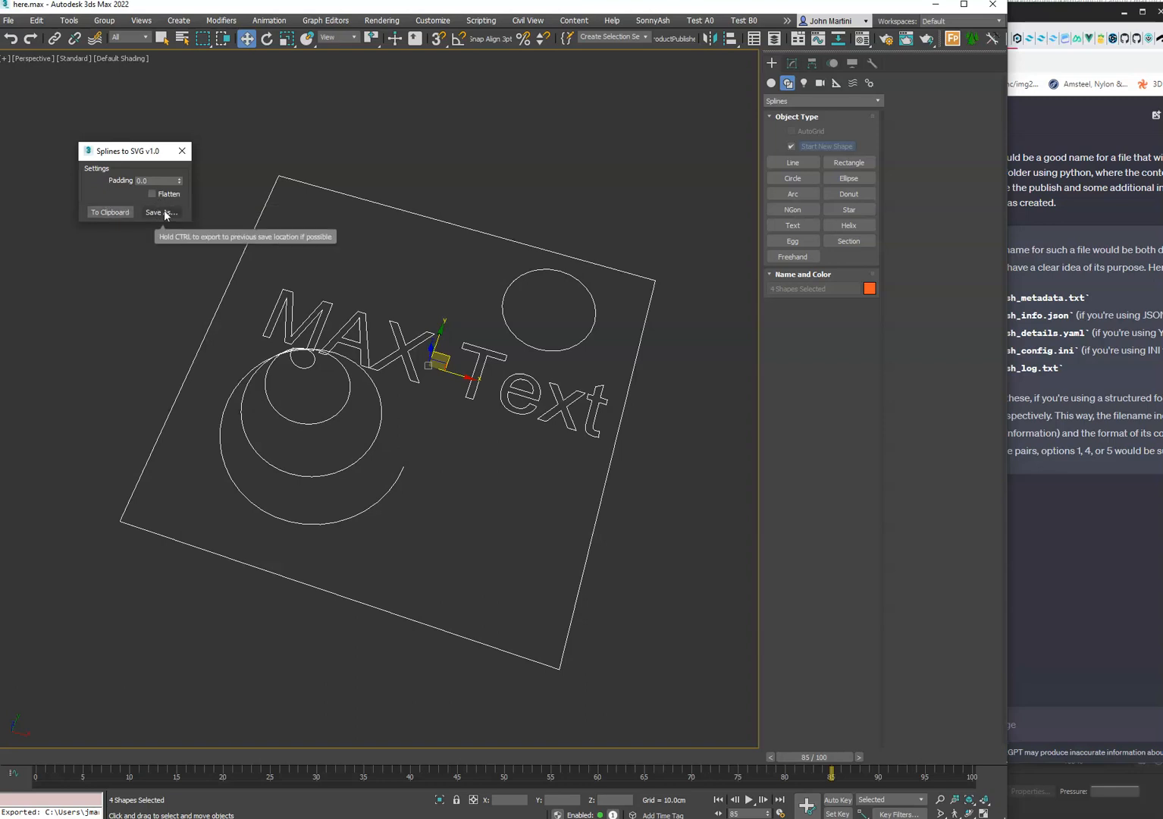
pyautogui.moveTo(161, 195)
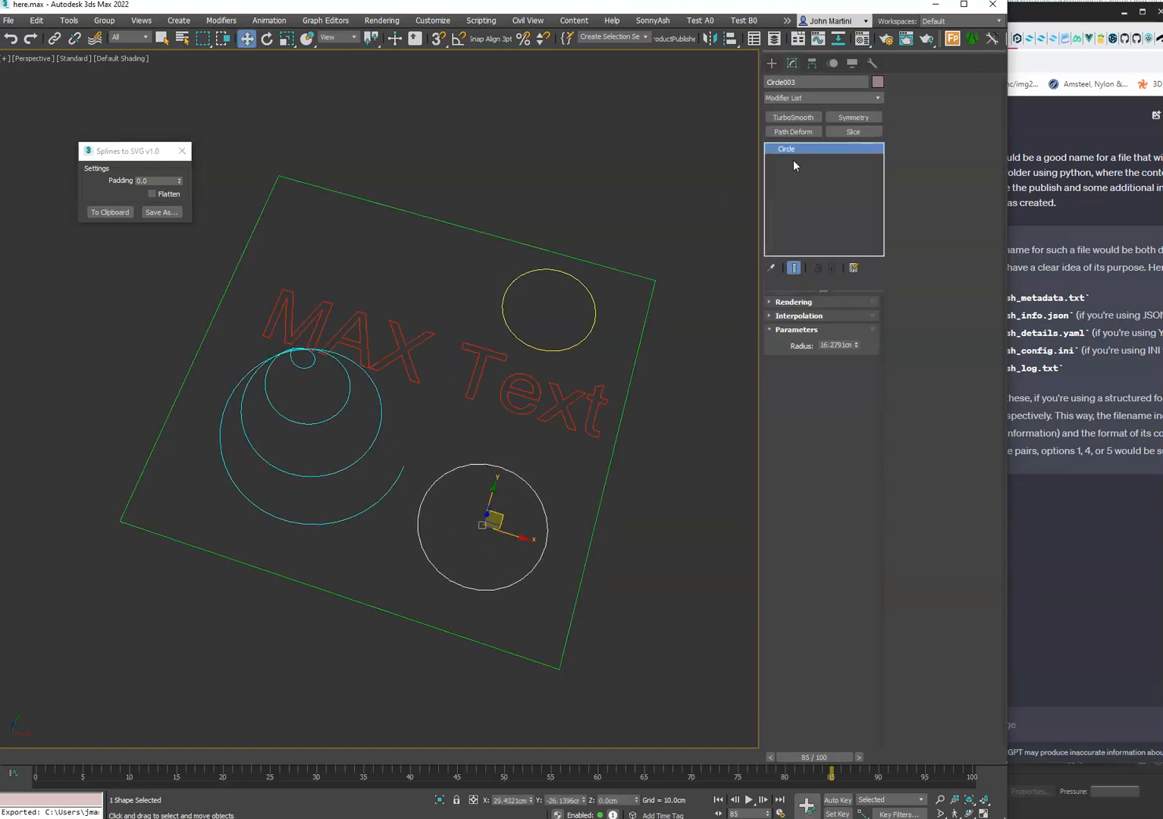
# Convert the new circle to an editable spline and save the five splines as my-splines.svg.
pyautogui.rightClick(786, 148)
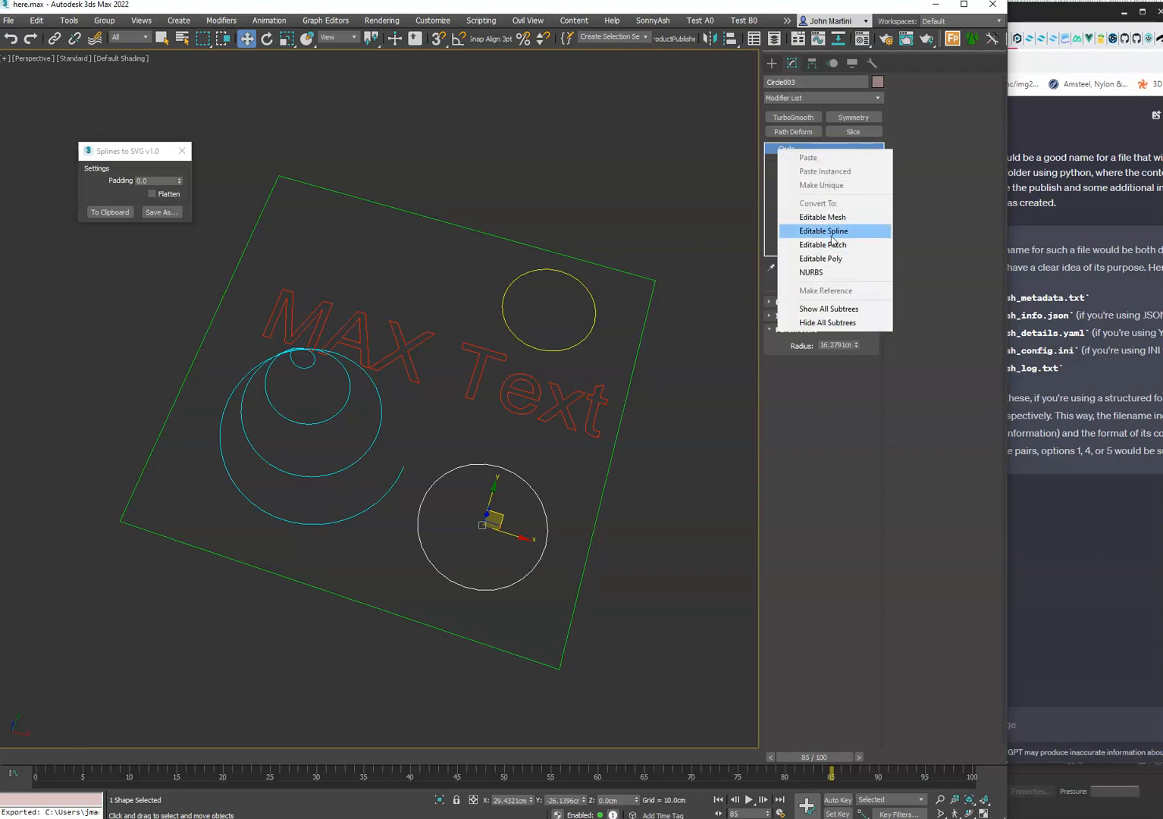
pyautogui.click(822, 231)
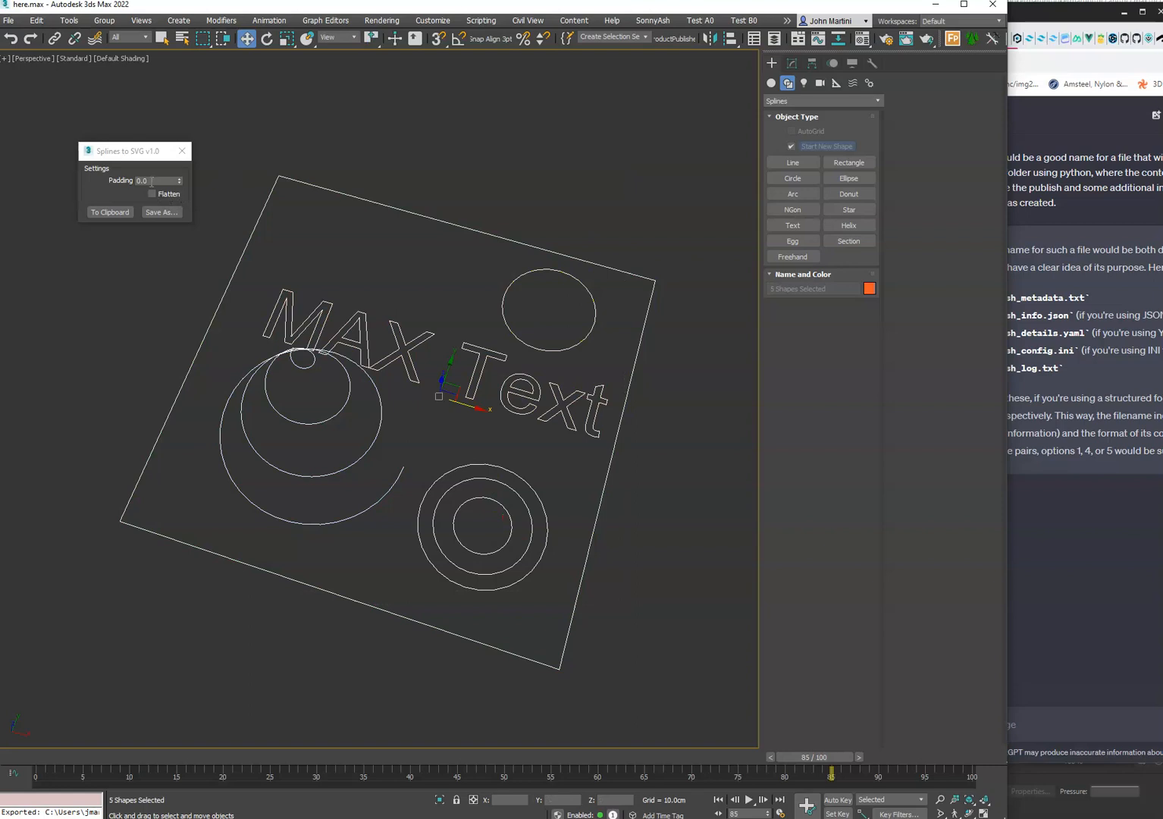
pyautogui.click(161, 211)
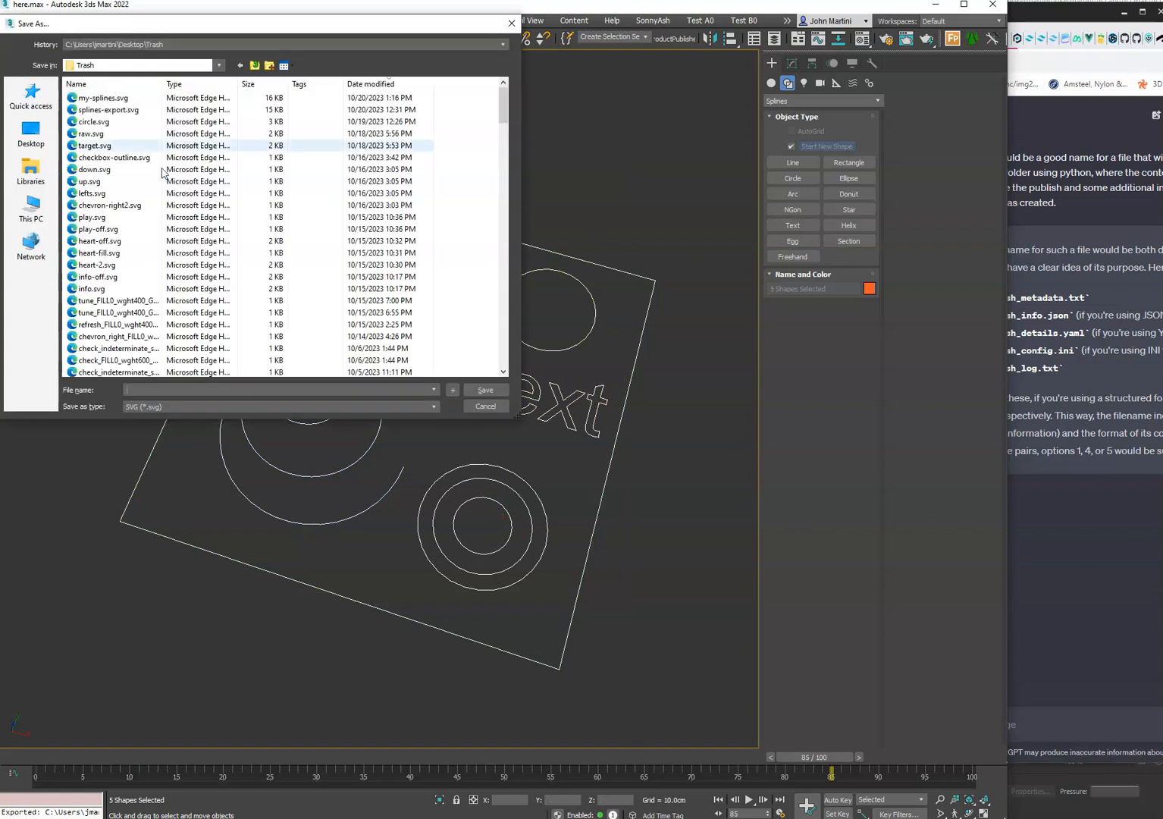
pyautogui.click(484, 390)
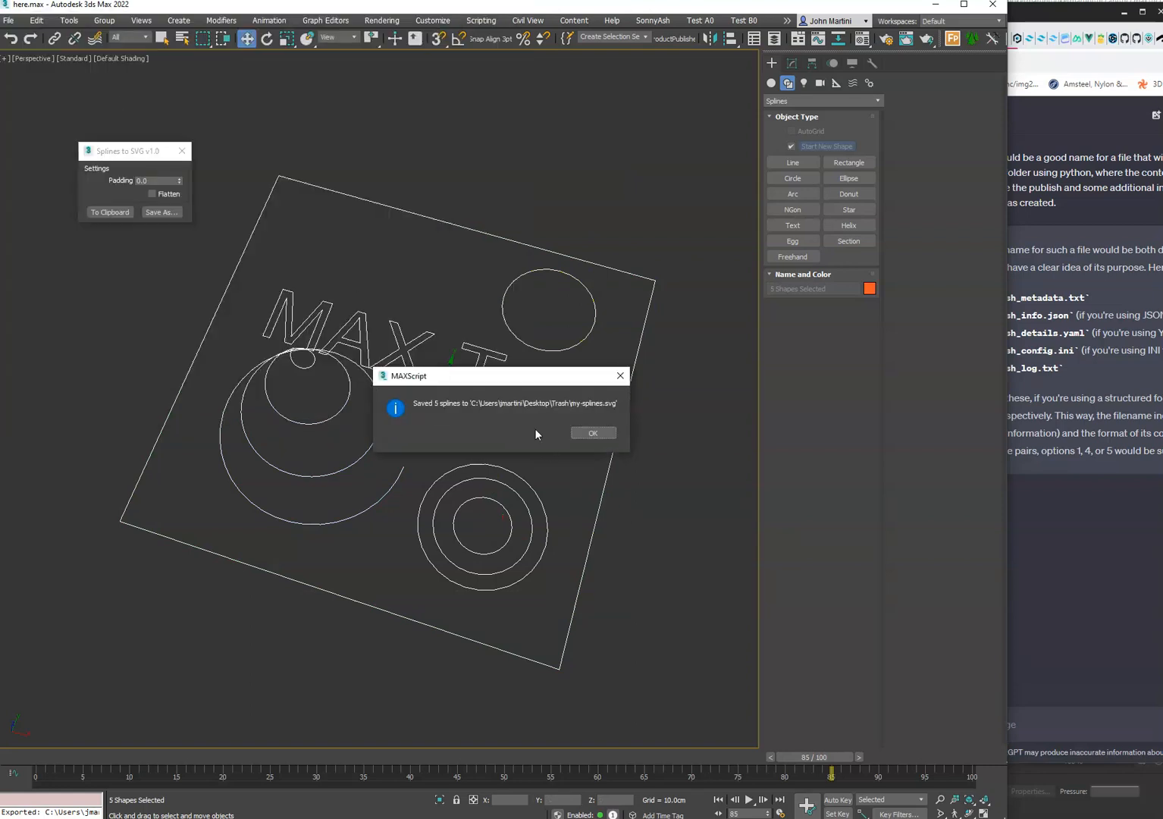
pyautogui.click(592, 432)
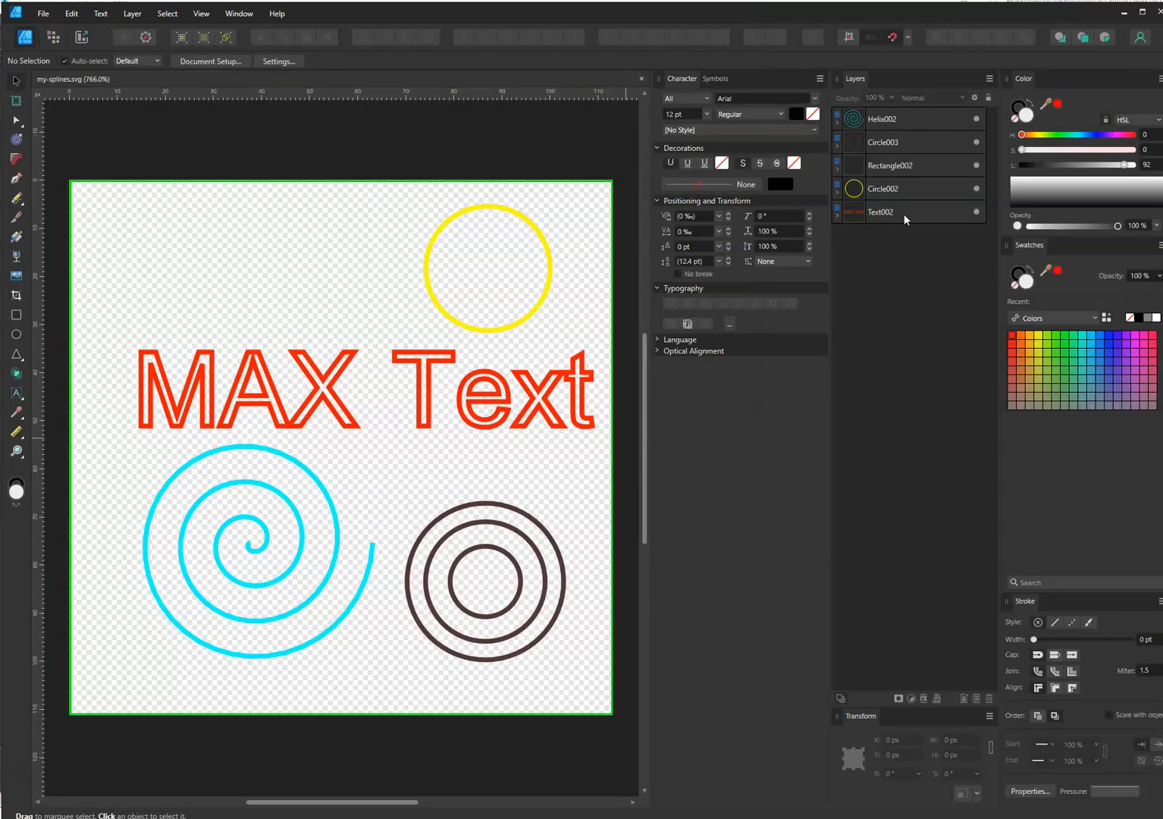
# Expand the Helix002 and Circle003 layers to view their curves, then collapse Circle003.
pyautogui.click(882, 118)
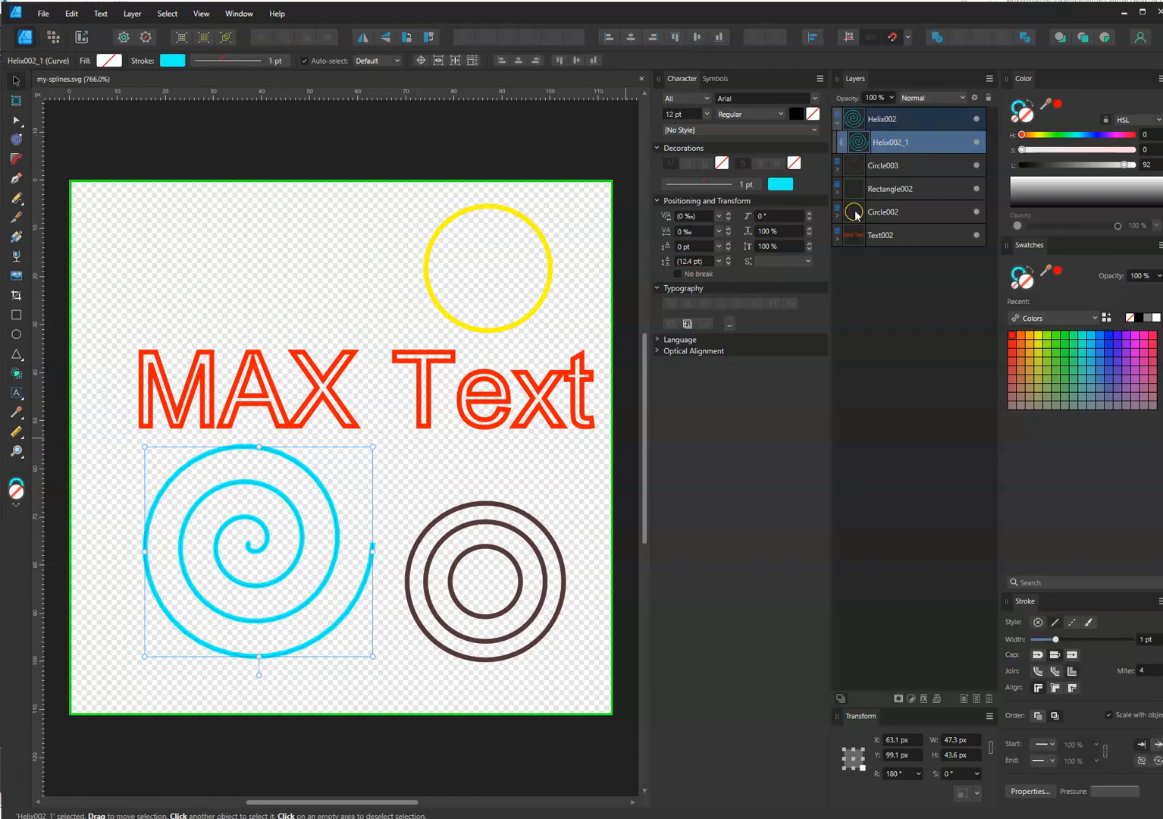
pyautogui.click(508, 563)
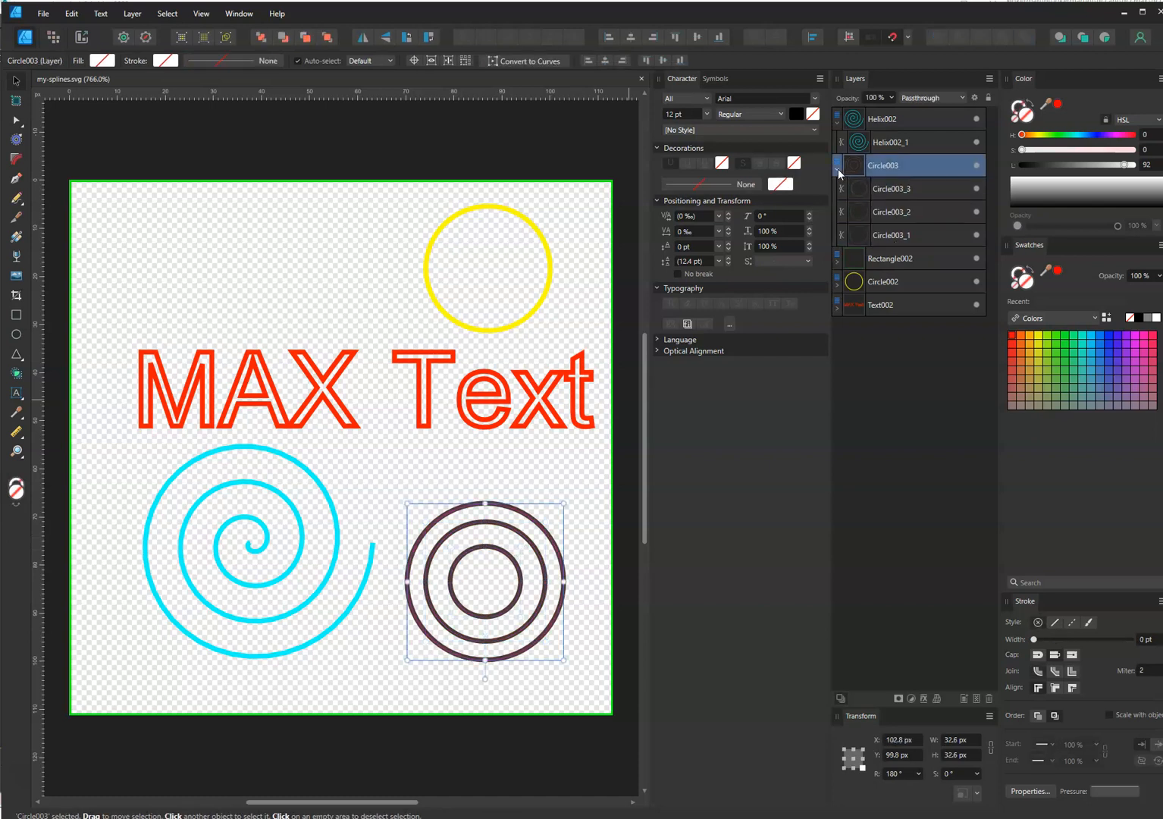
pyautogui.click(837, 166)
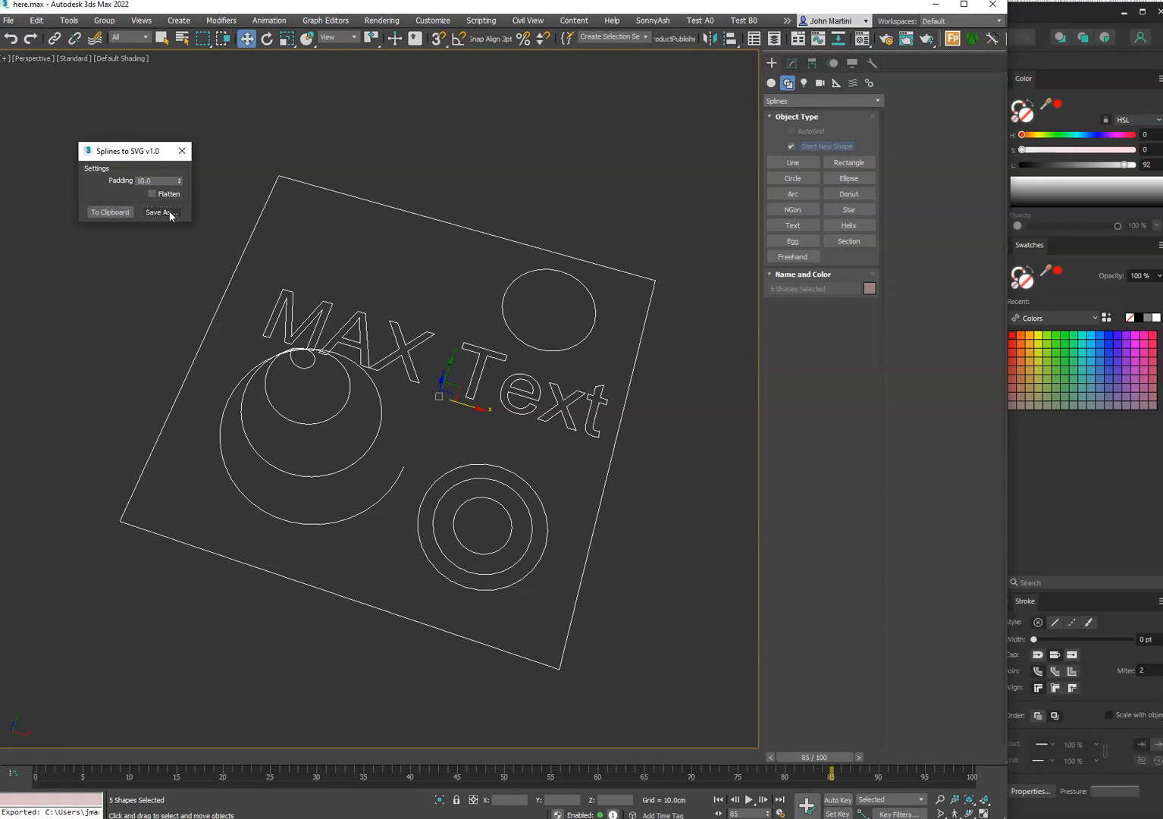
# Save the splines to SVG again using the 10.0 padding.
pyautogui.click(159, 212)
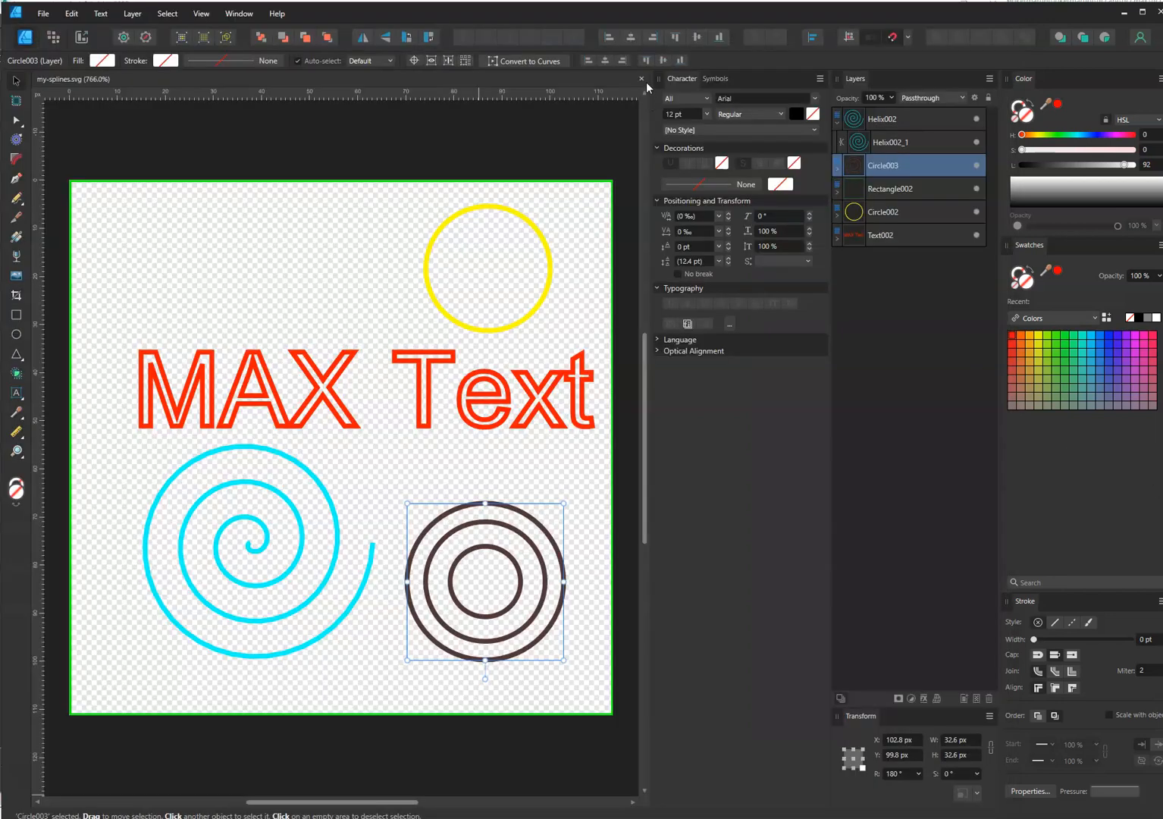
pyautogui.moveTo(551, 190)
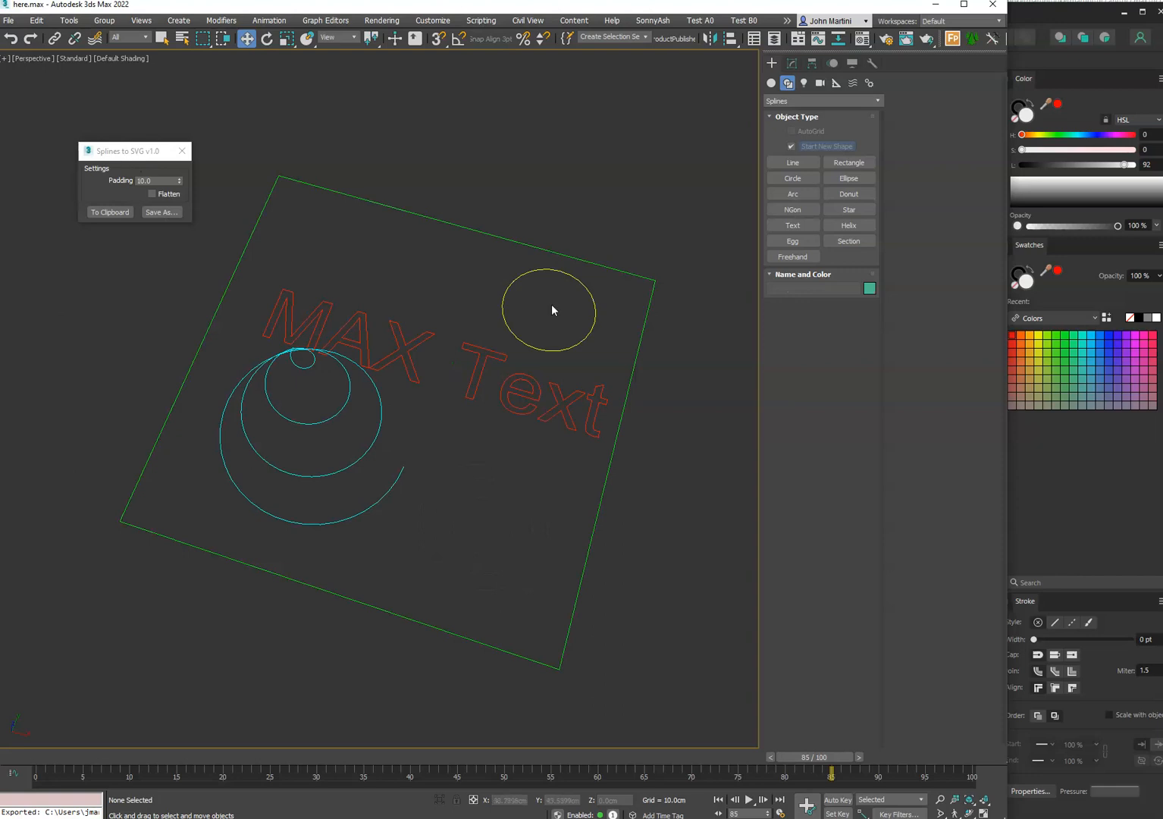
# Create a Star shape, convert it to an editable spline, and send it to the clipboard as SVG.
pyautogui.click(549, 310)
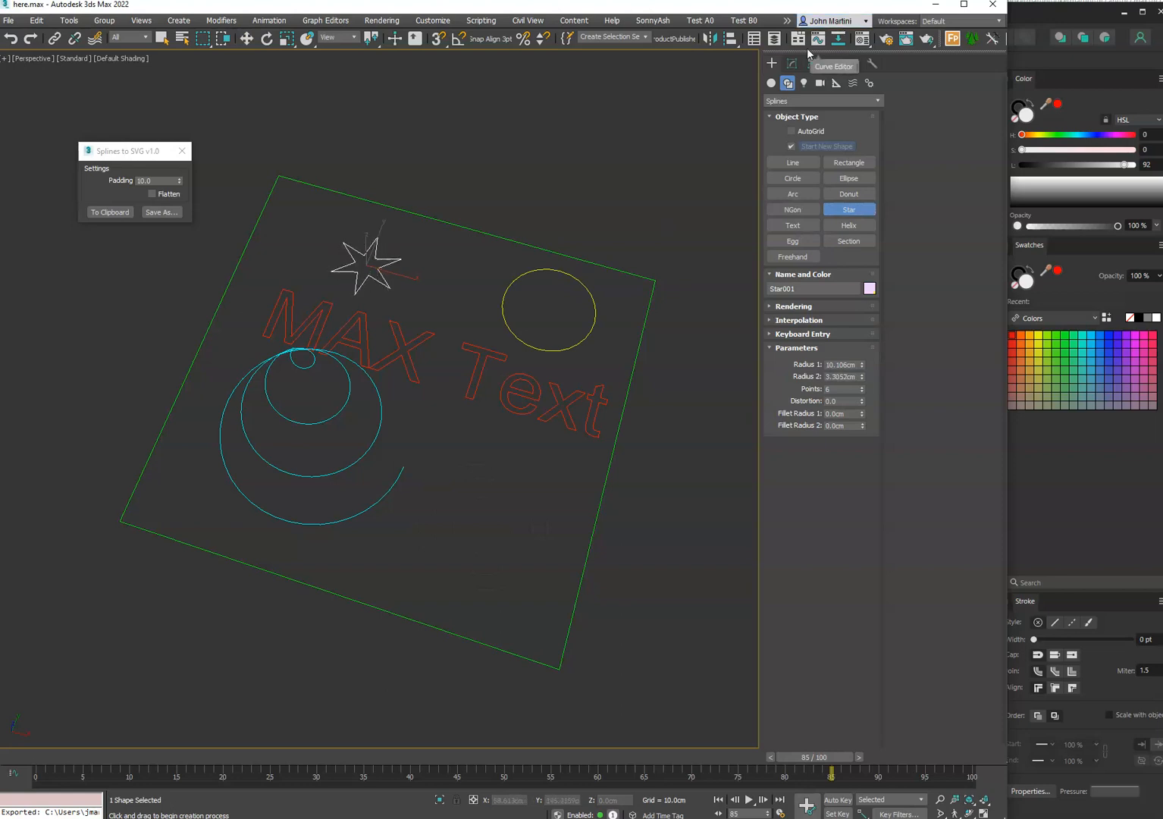
pyautogui.rightClick(781, 149)
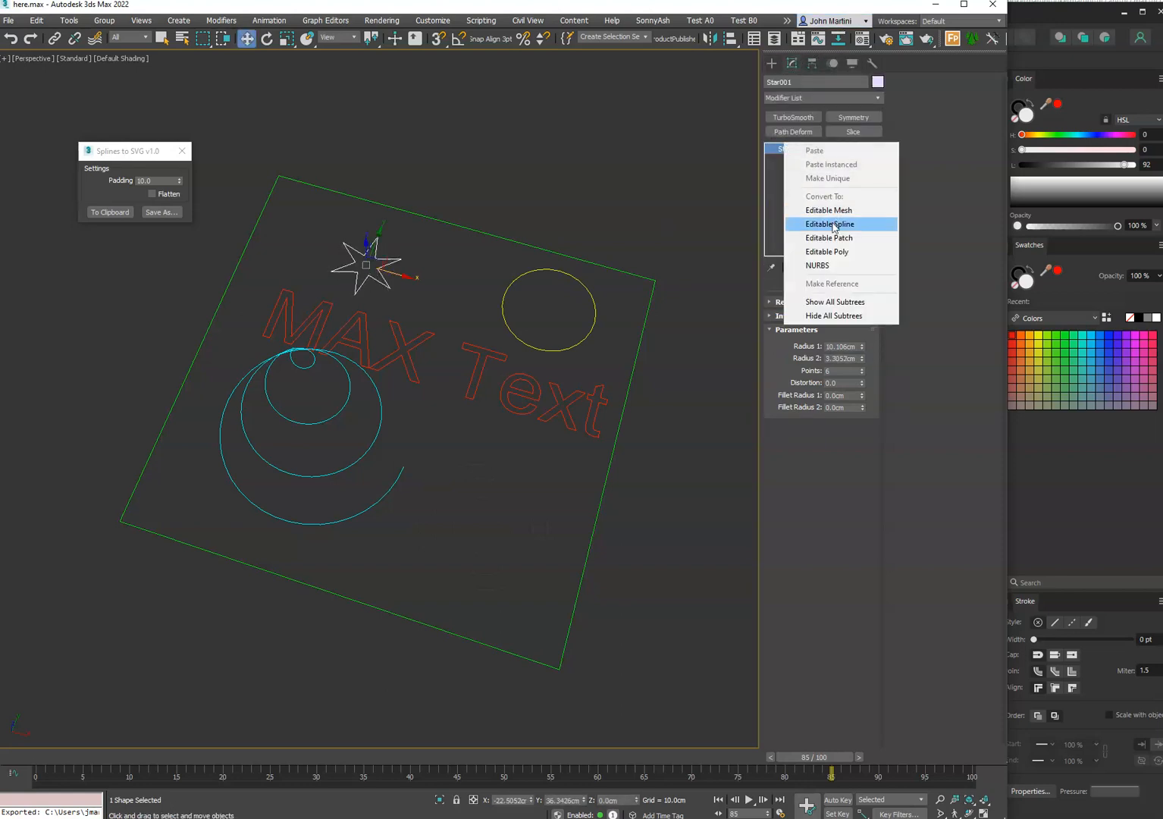
pyautogui.click(829, 224)
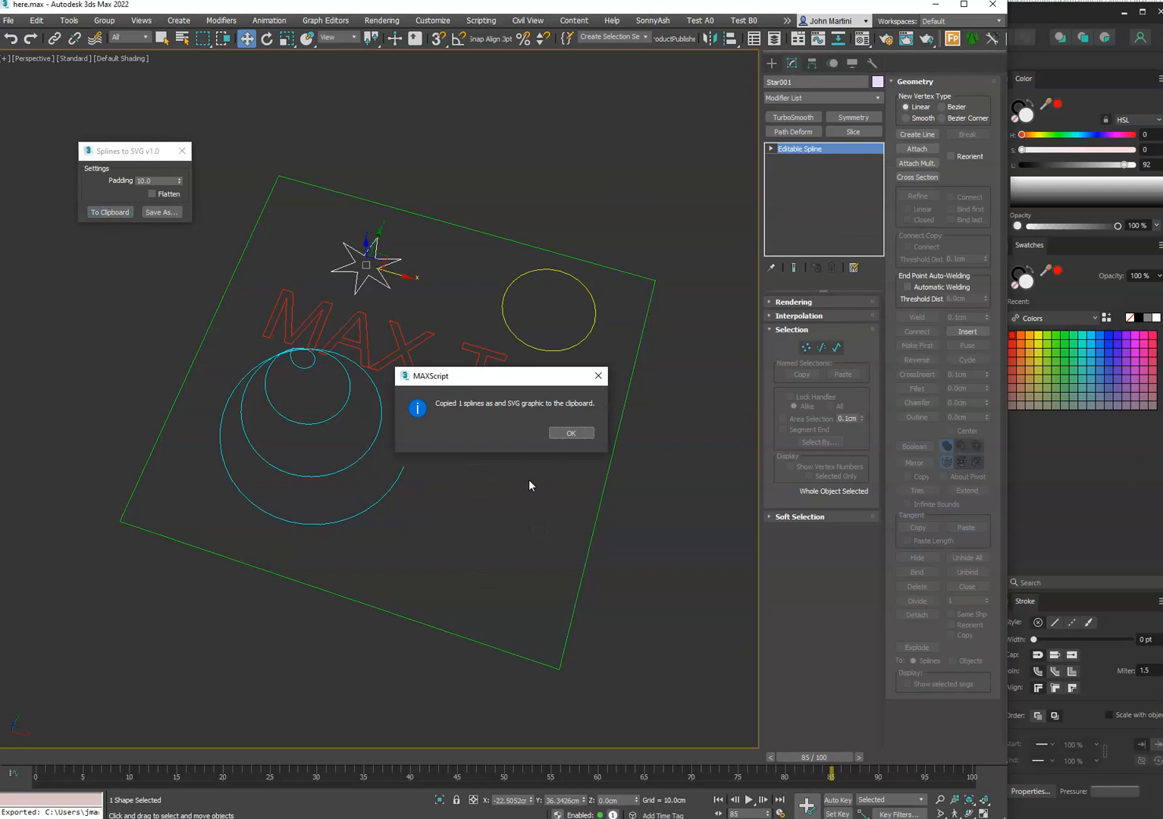
pyautogui.click(571, 433)
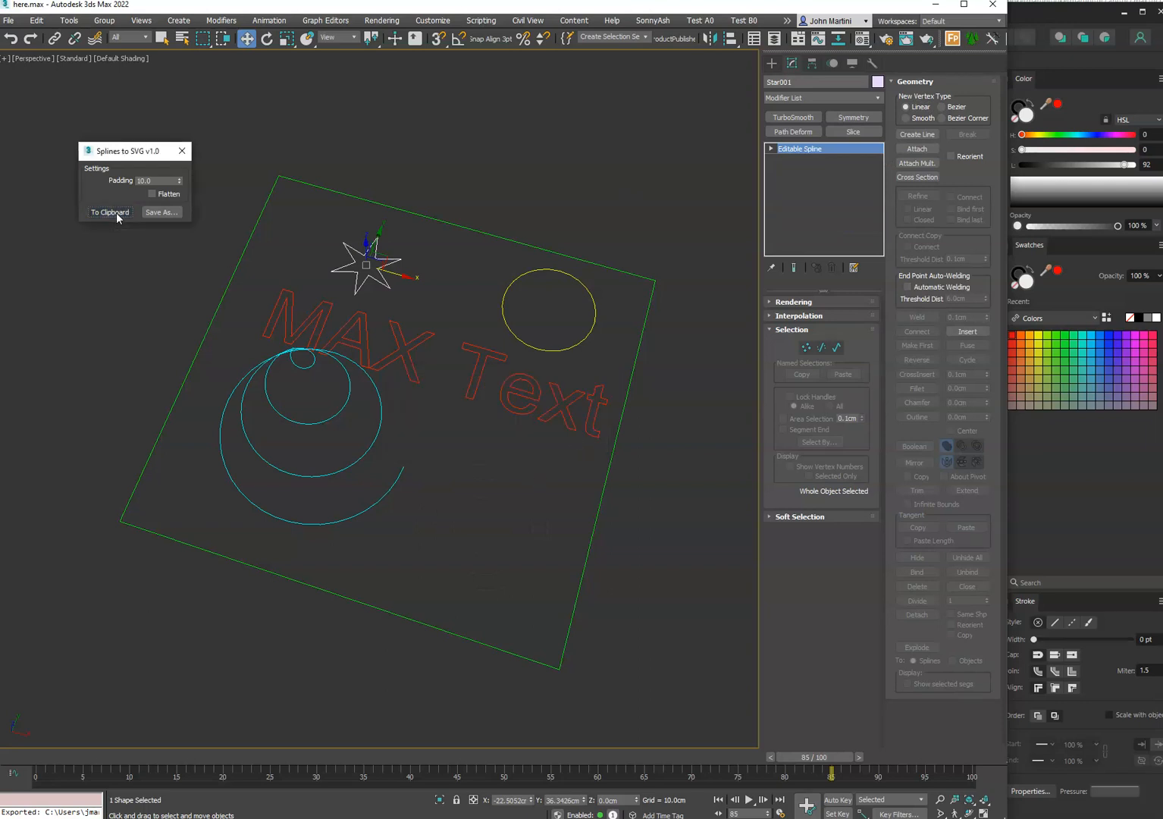
pyautogui.click(109, 212)
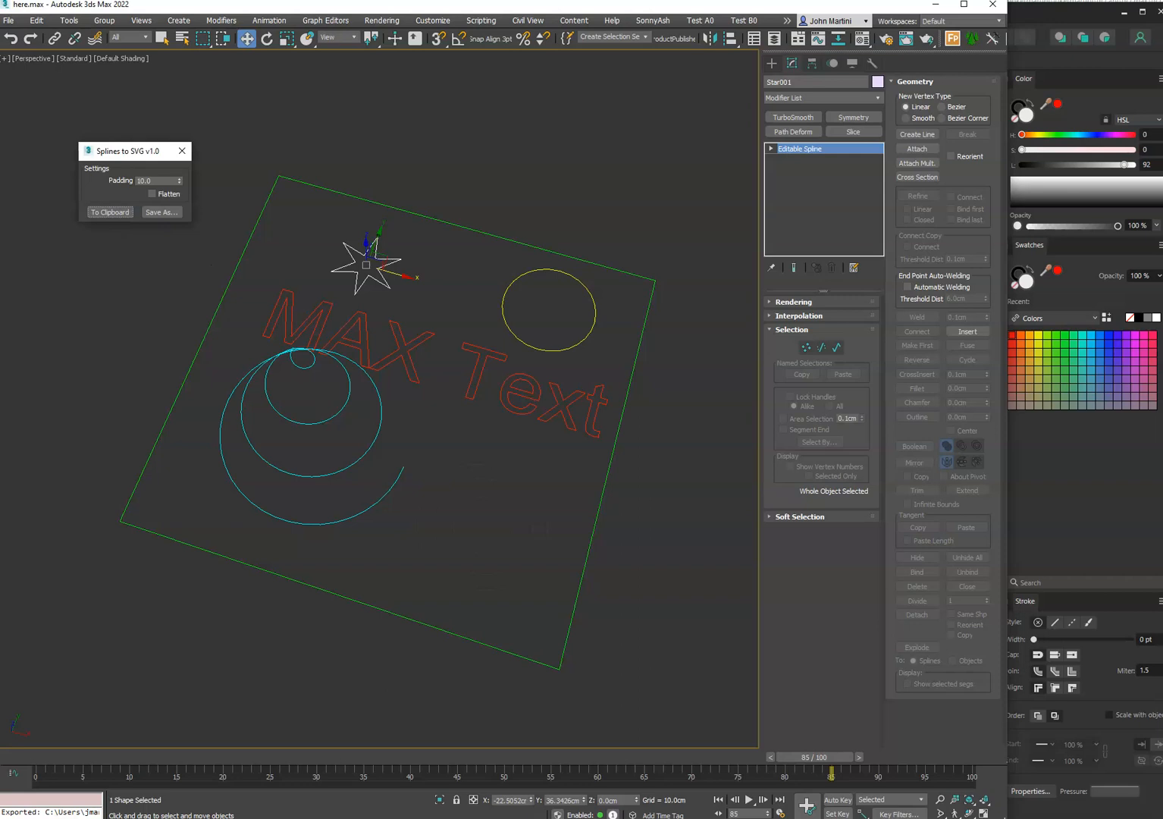